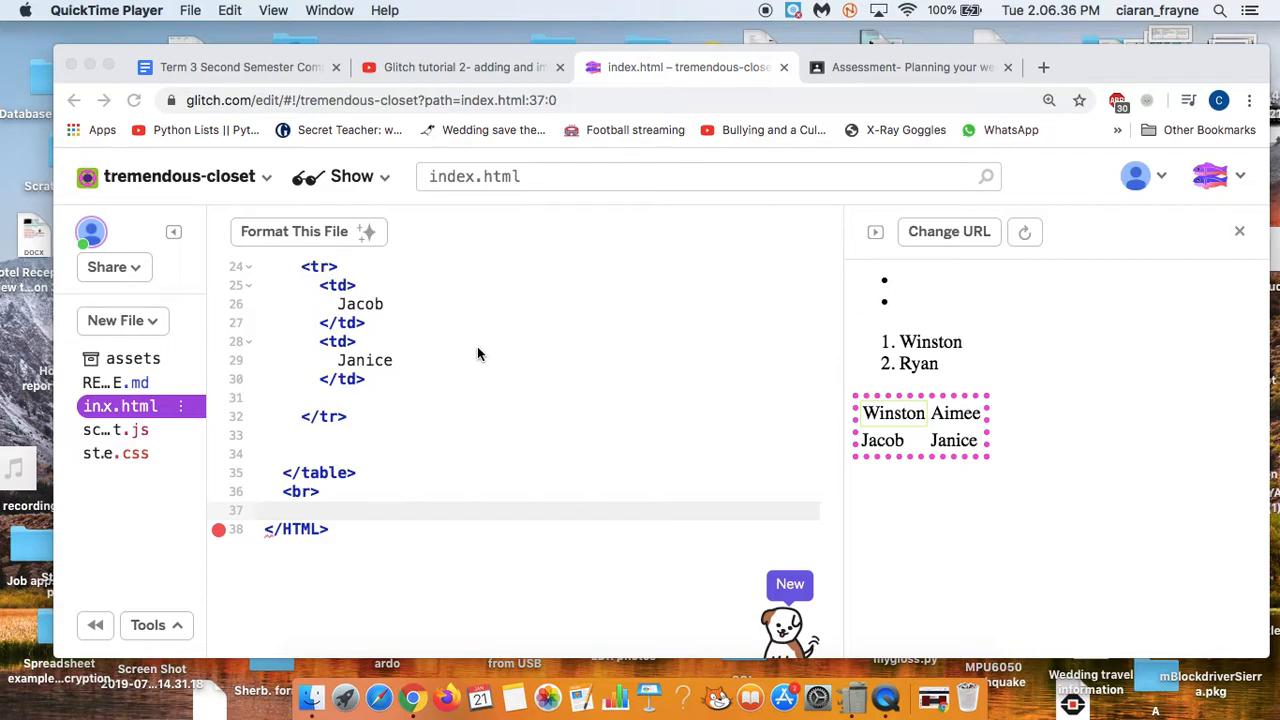
pyautogui.moveTo(1050, 68)
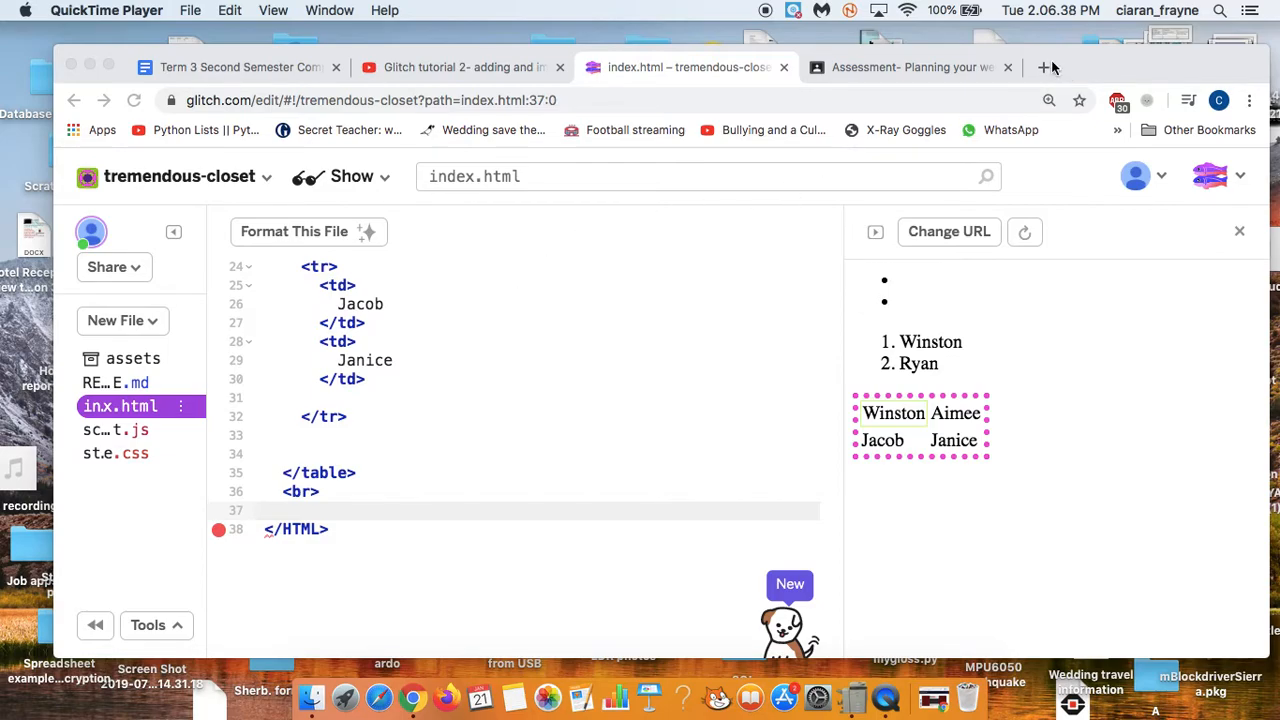
# Step: Capture the cat-in-sunglasses picture as a screenshot from a new Chrome tab
pyautogui.click(1044, 68)
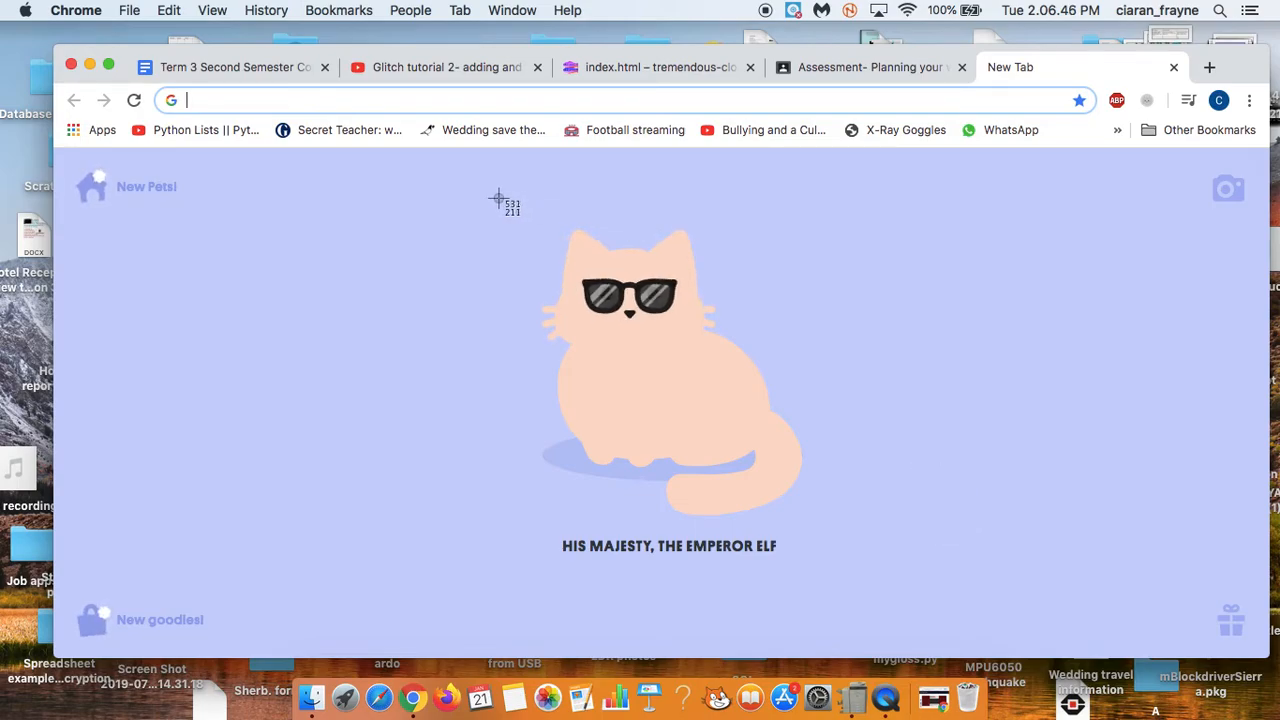
pyautogui.moveTo(496, 200); pyautogui.dragTo(810, 516)
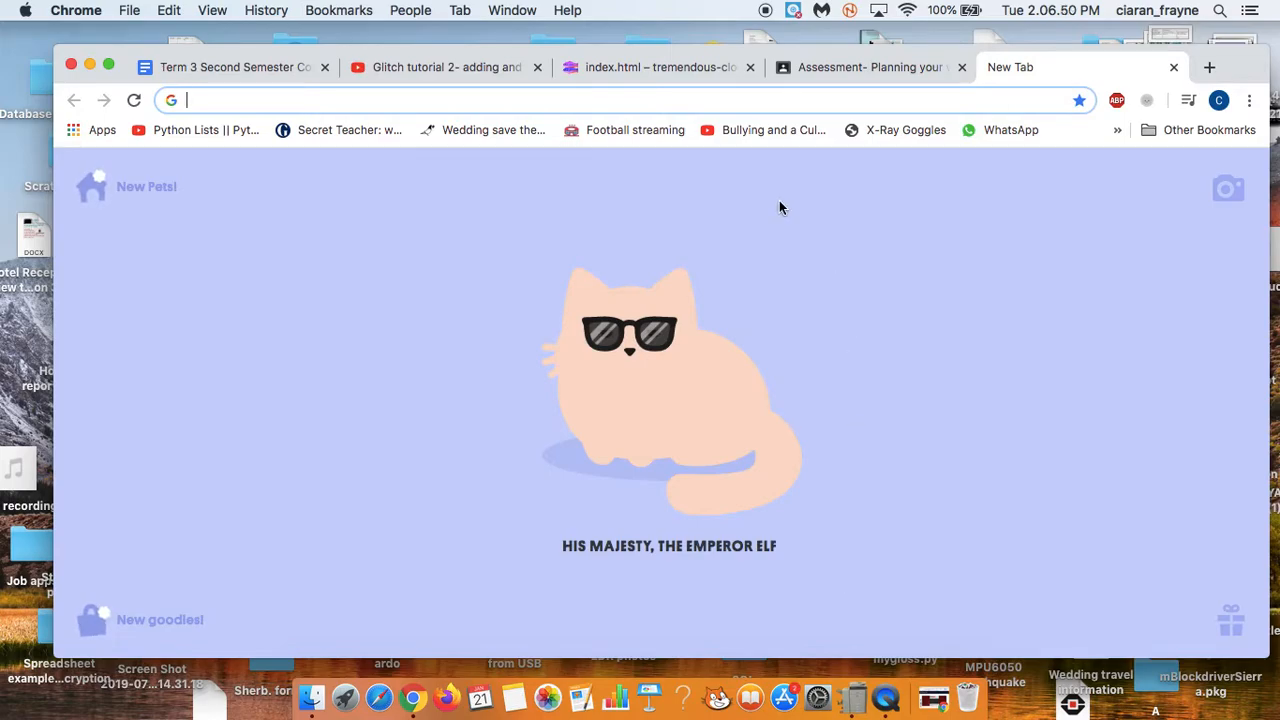
# Step: Upload the cat screenshot into the tremendous-closet project via New File > Upload a File
pyautogui.click(660, 68)
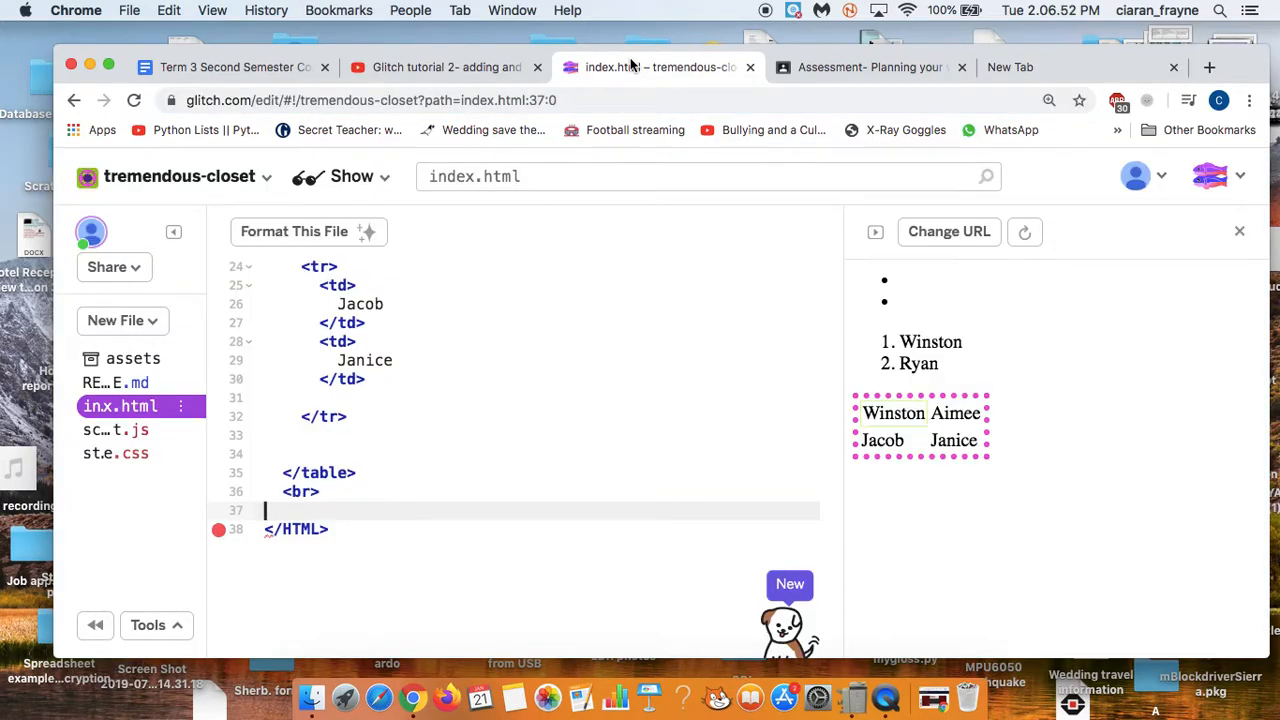
pyautogui.click(116, 320)
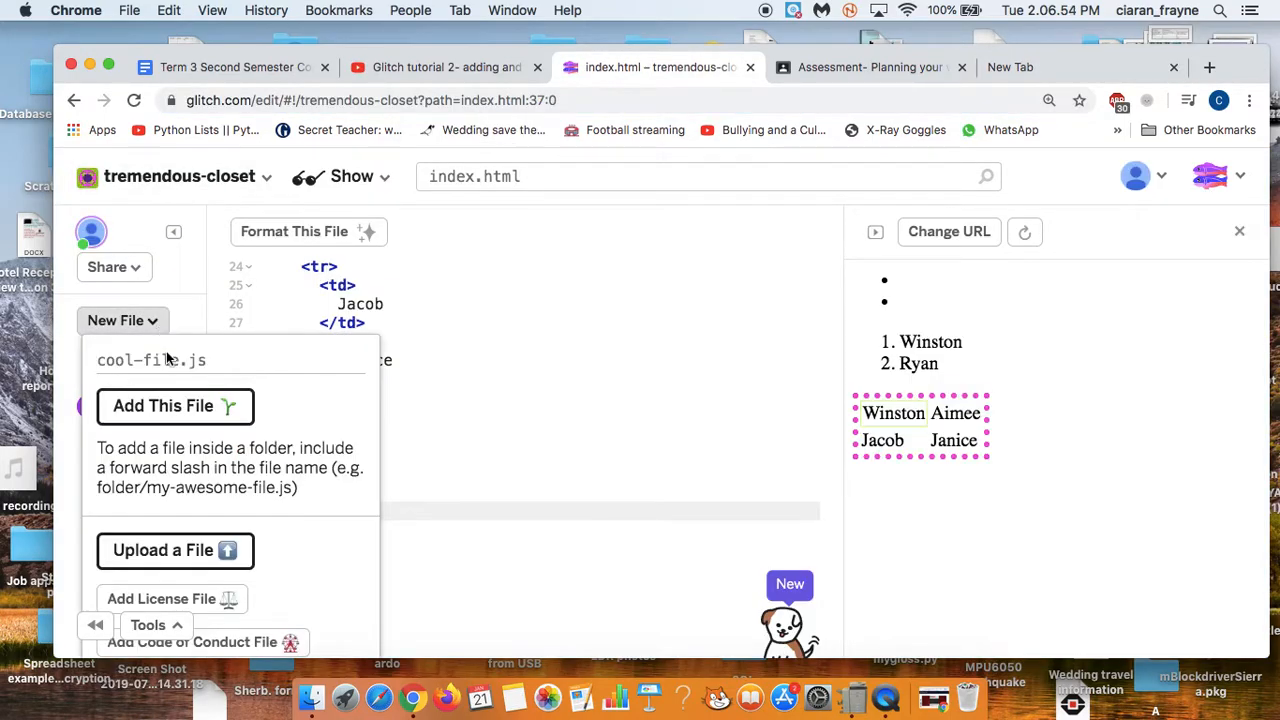
pyautogui.moveTo(174, 552)
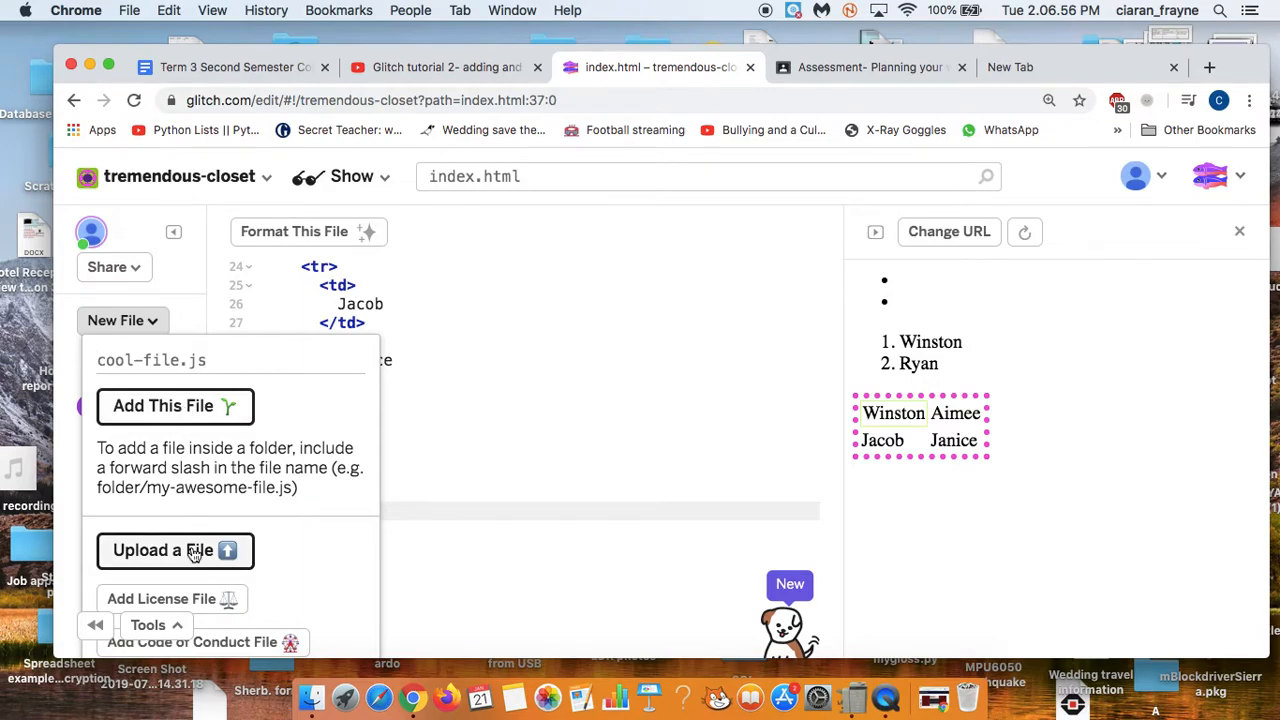
pyautogui.click(174, 552)
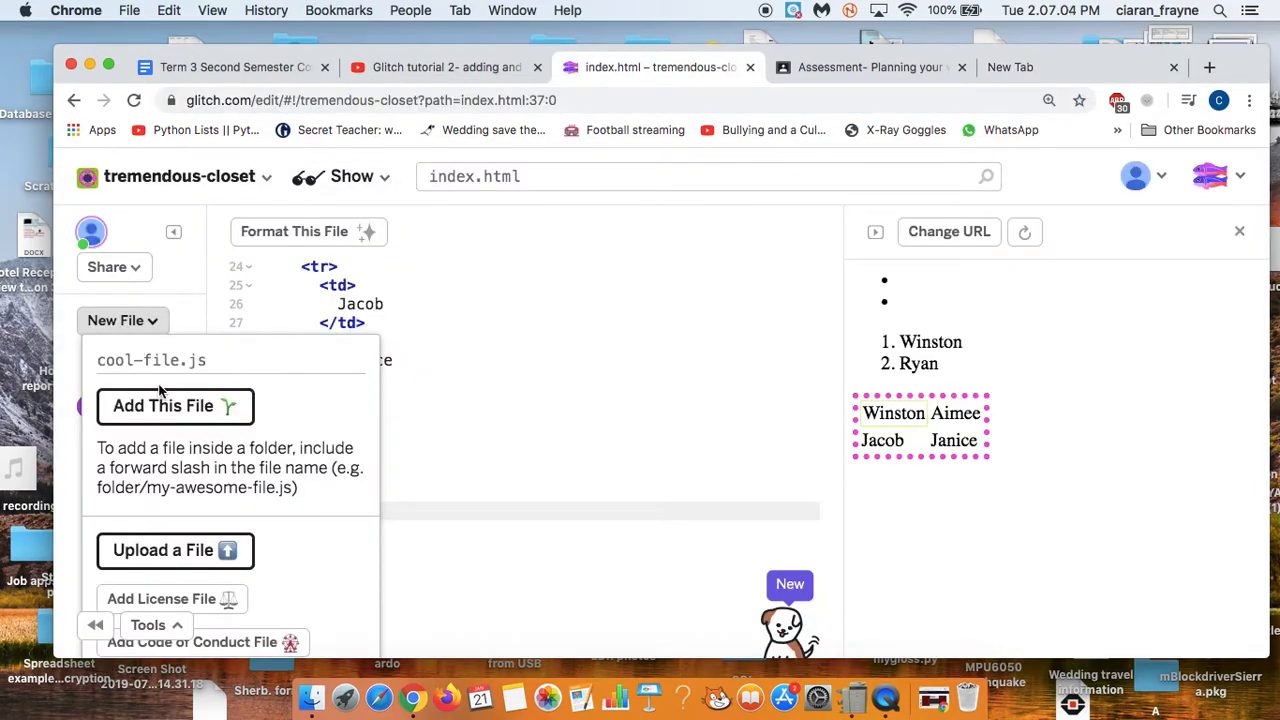
pyautogui.moveTo(176, 536)
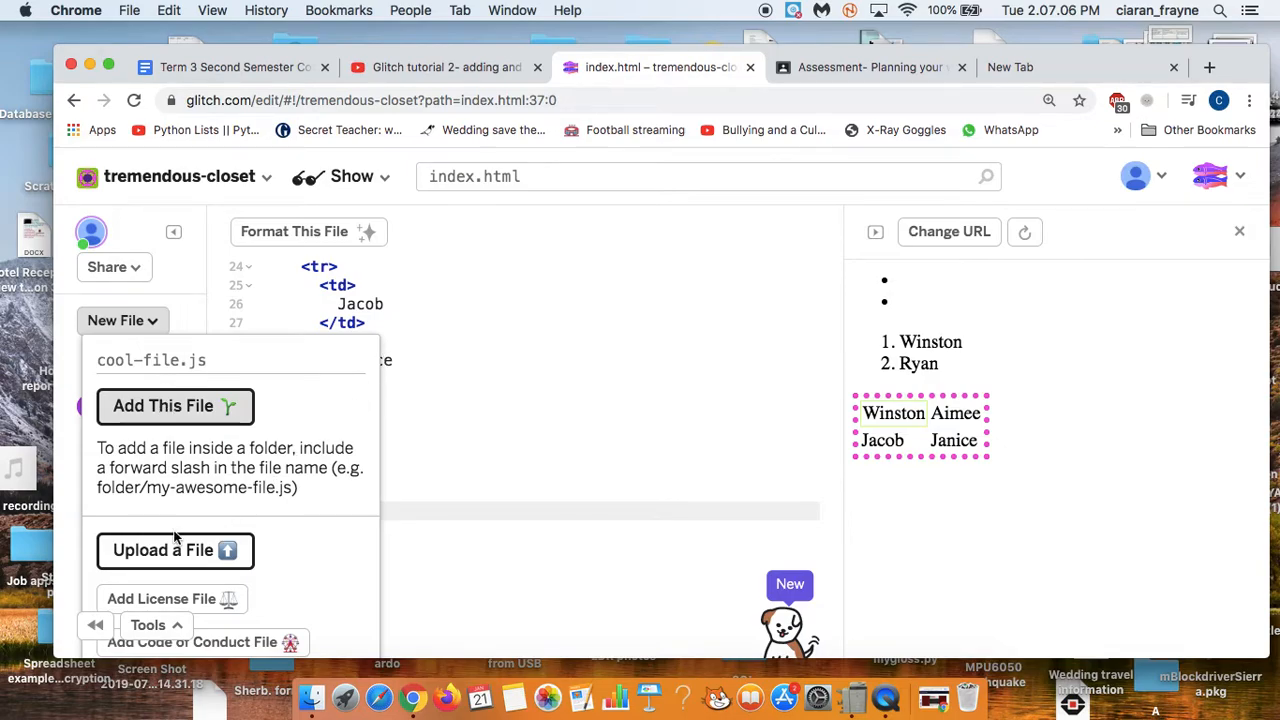
pyautogui.click(174, 552)
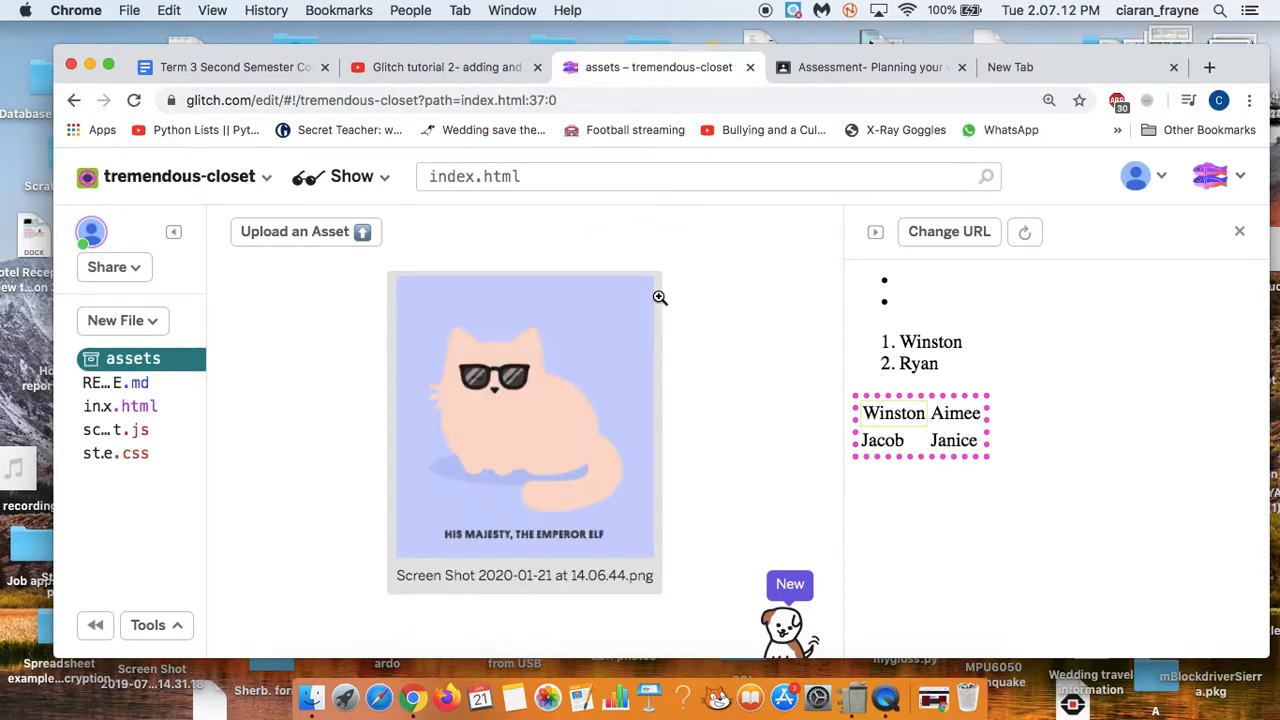
# Step: Copy the uploaded cat screenshot's Glitch URL from the assets details
pyautogui.click(524, 418)
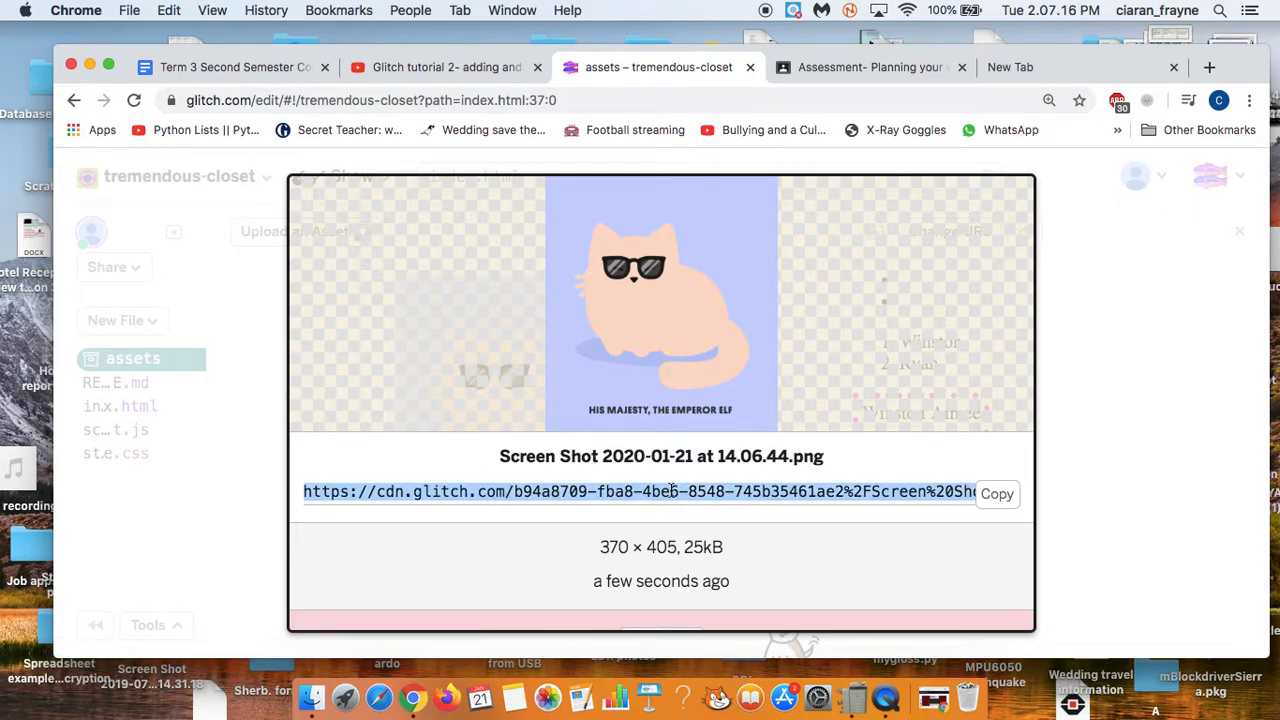
pyautogui.moveTo(756, 504)
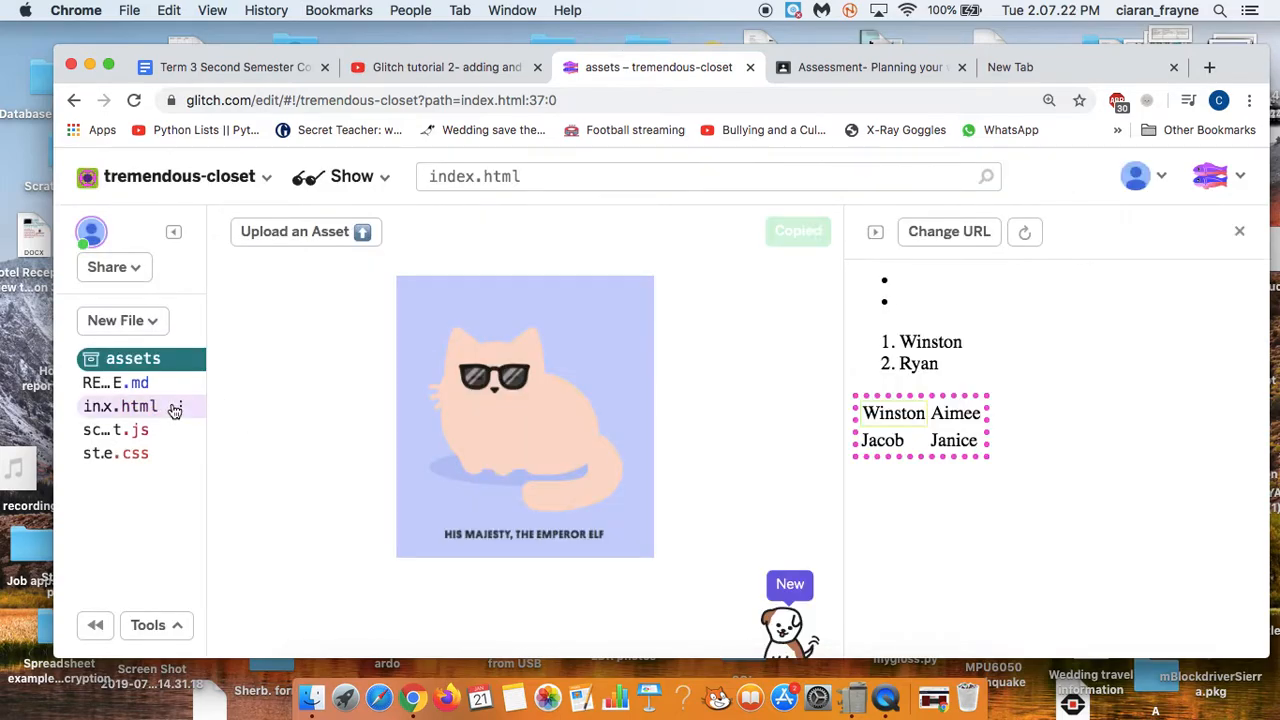
pyautogui.moveTo(236, 374)
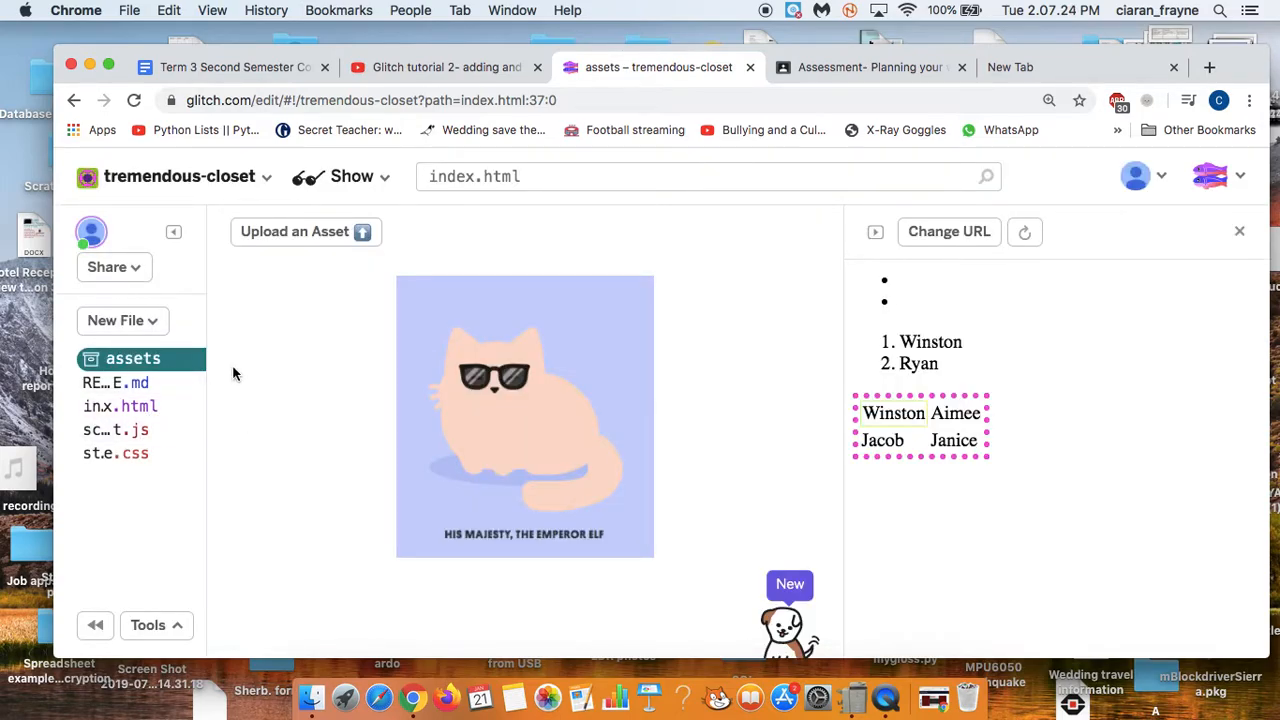
pyautogui.click(180, 406)
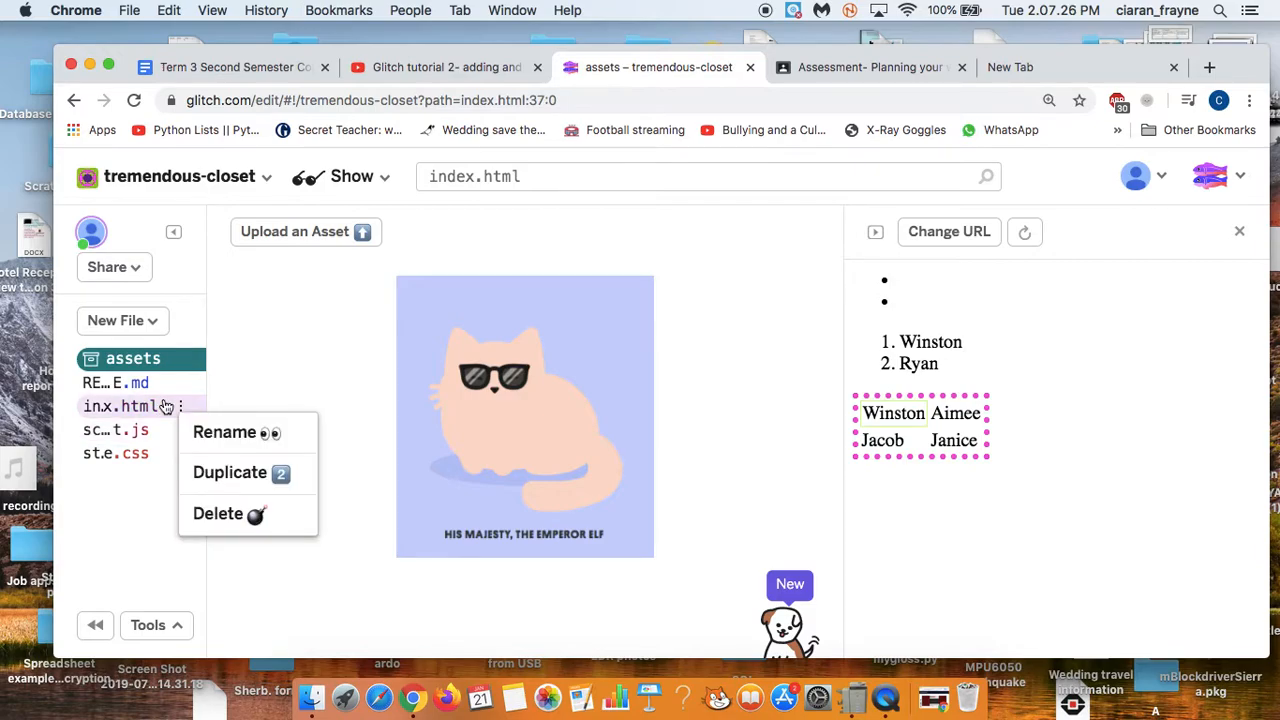
# Step: Paste the cat screenshot's URL onto line 37 of index.html after the table
pyautogui.click(116, 404)
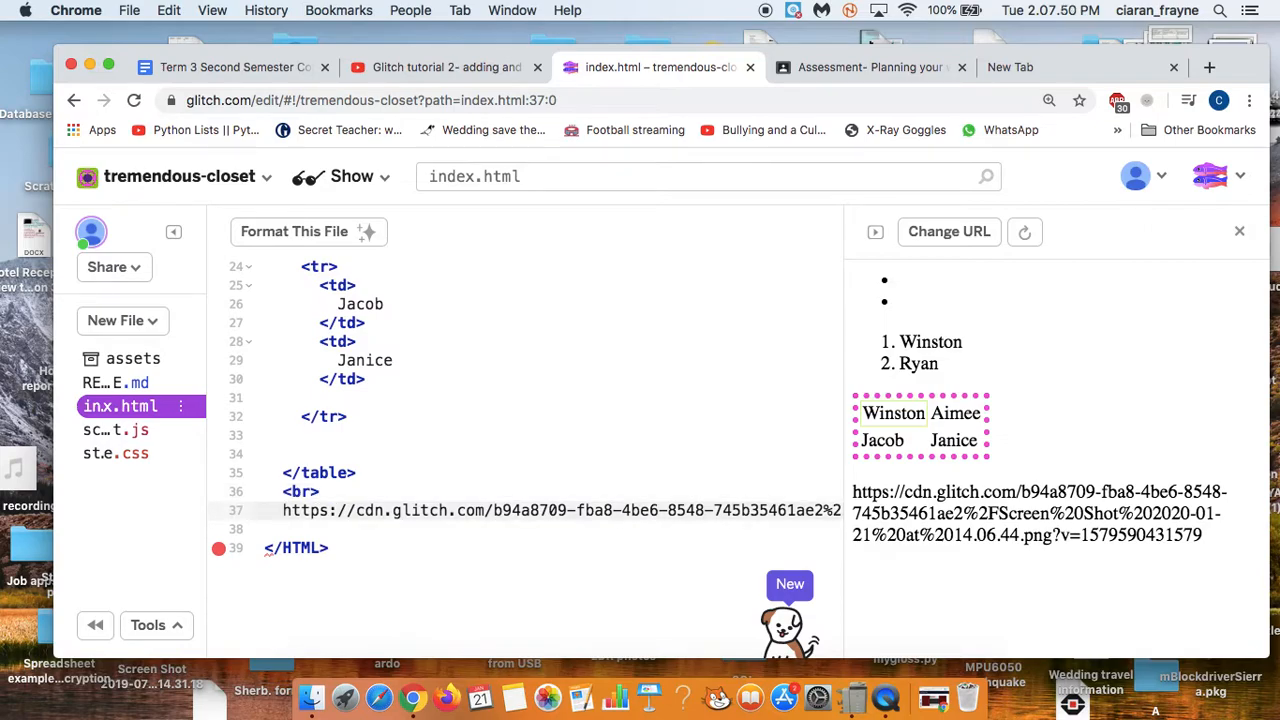
# Step: Wrap the pasted URL in <img src="..."> so the preview displays the cat picture
pyautogui.write('<img')
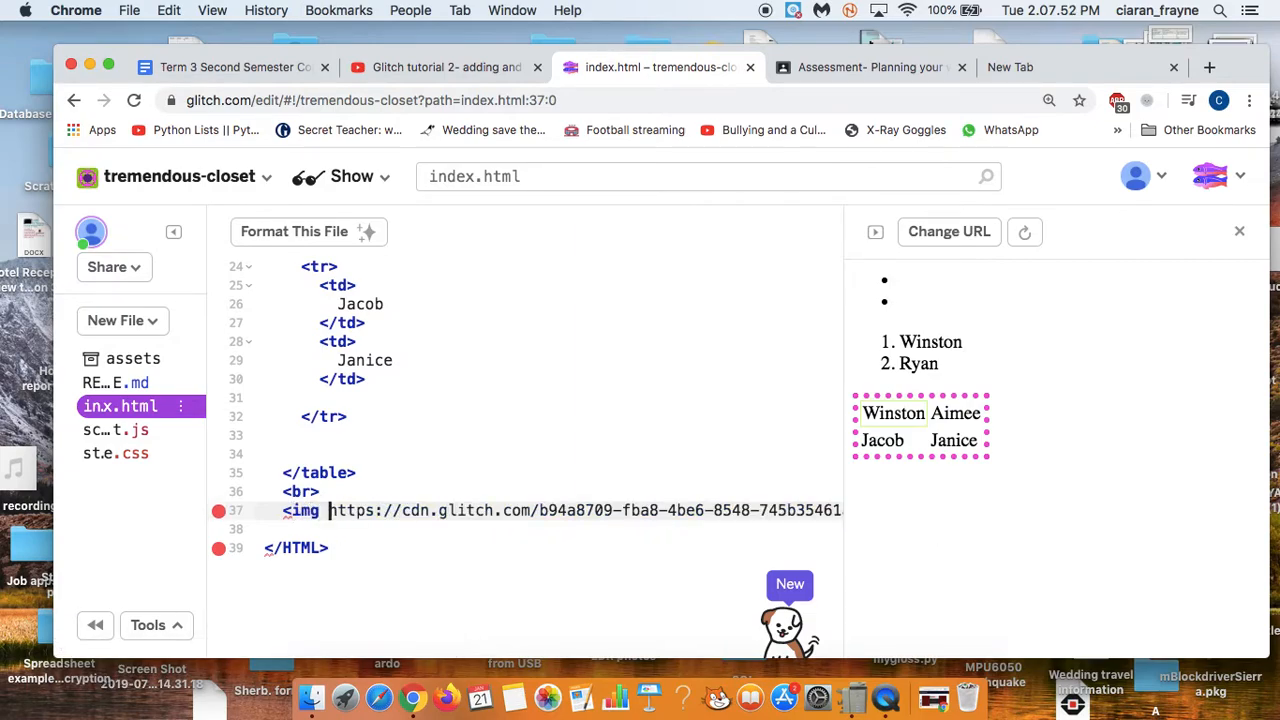
pyautogui.write('src')
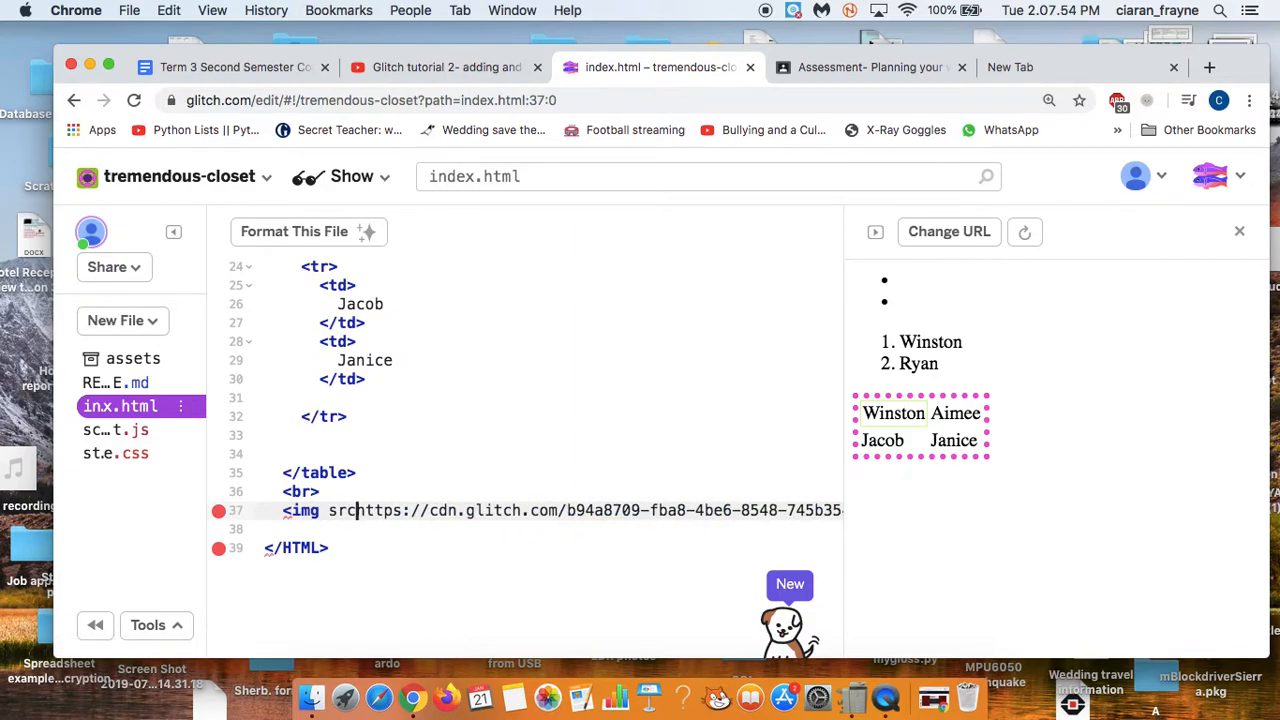
pyautogui.write('="')
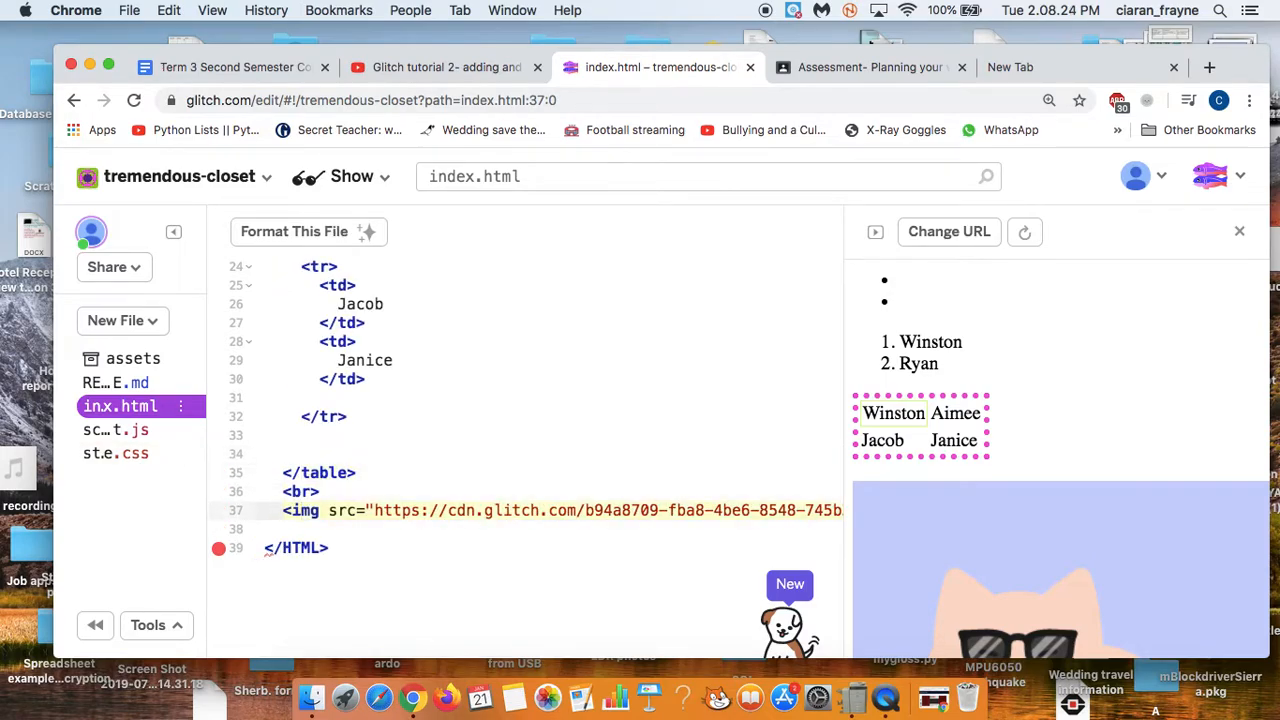
pyautogui.click(370, 512)
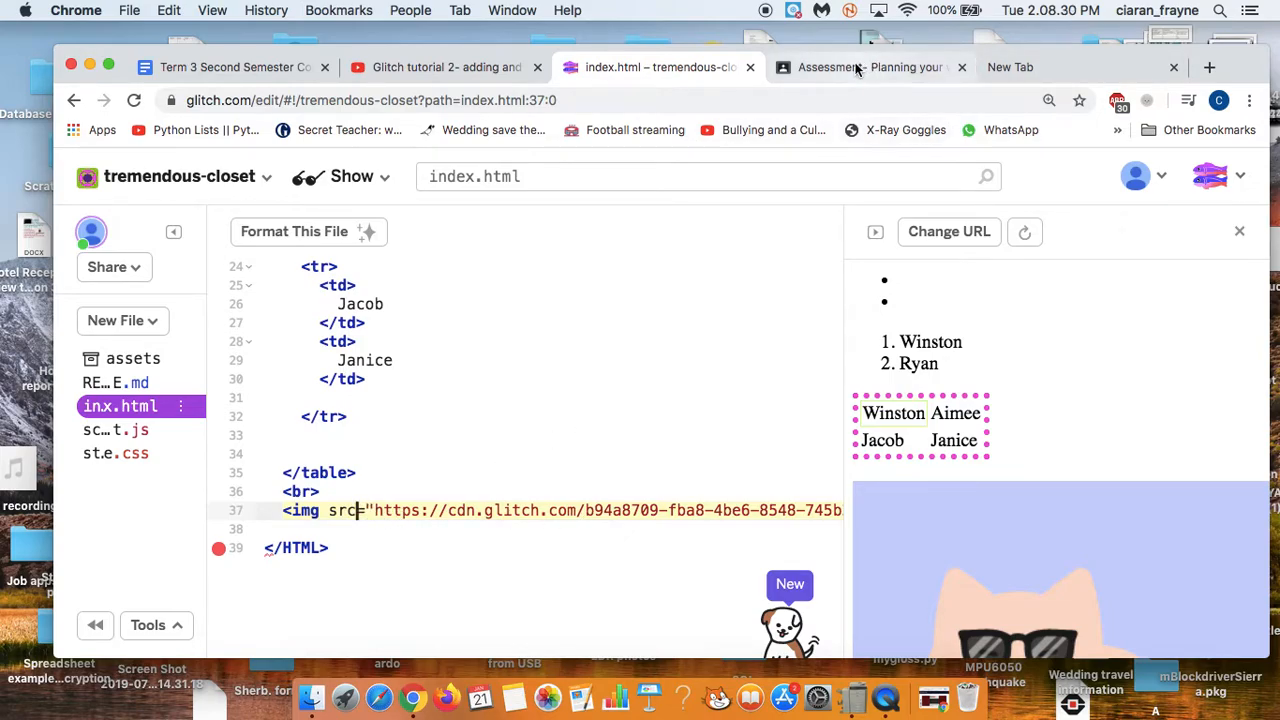
# Step: Copy width="400" height="400" from the Jan 6 class post in Google Classroom and return to Glitch
pyautogui.click(856, 68)
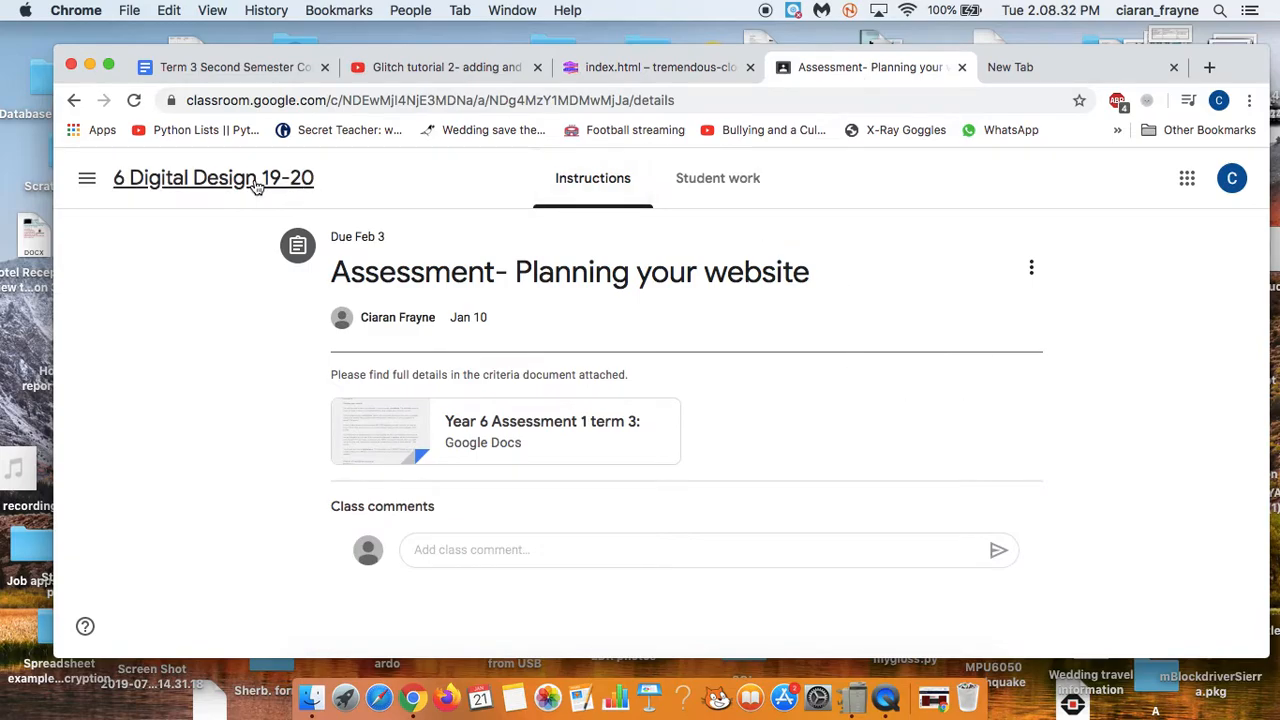
pyautogui.click(212, 178)
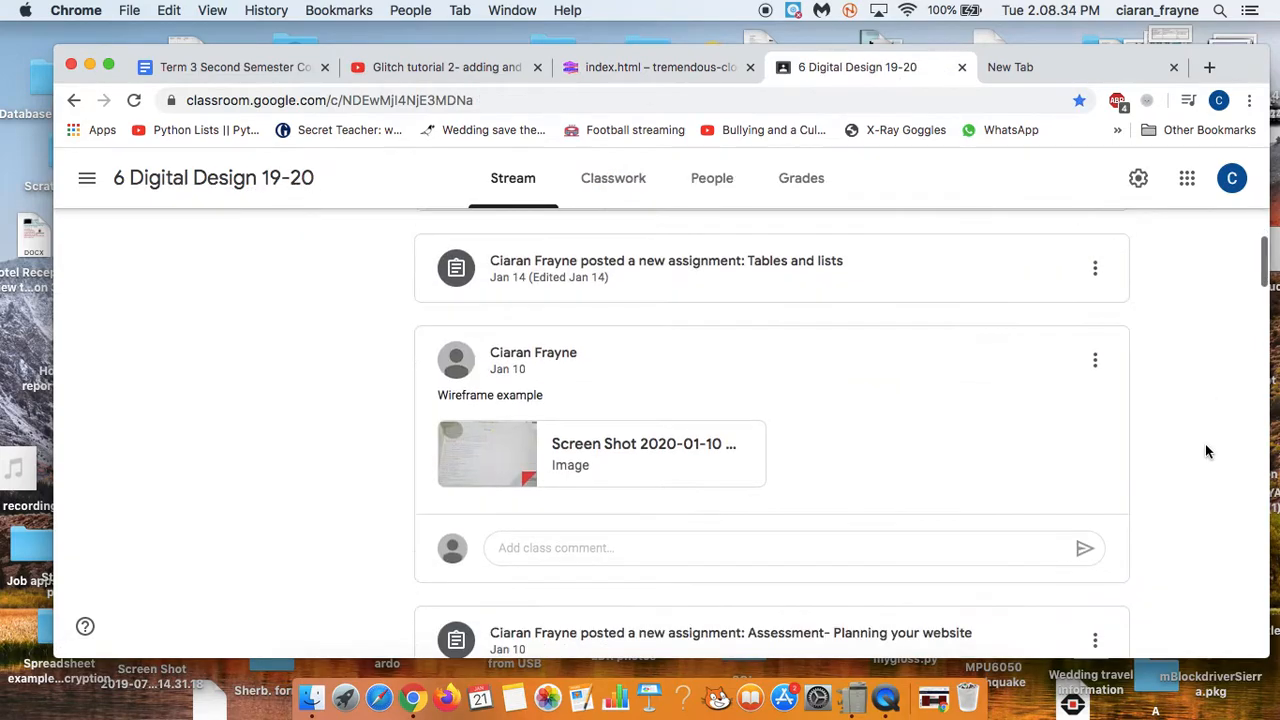
pyautogui.scroll(-3)
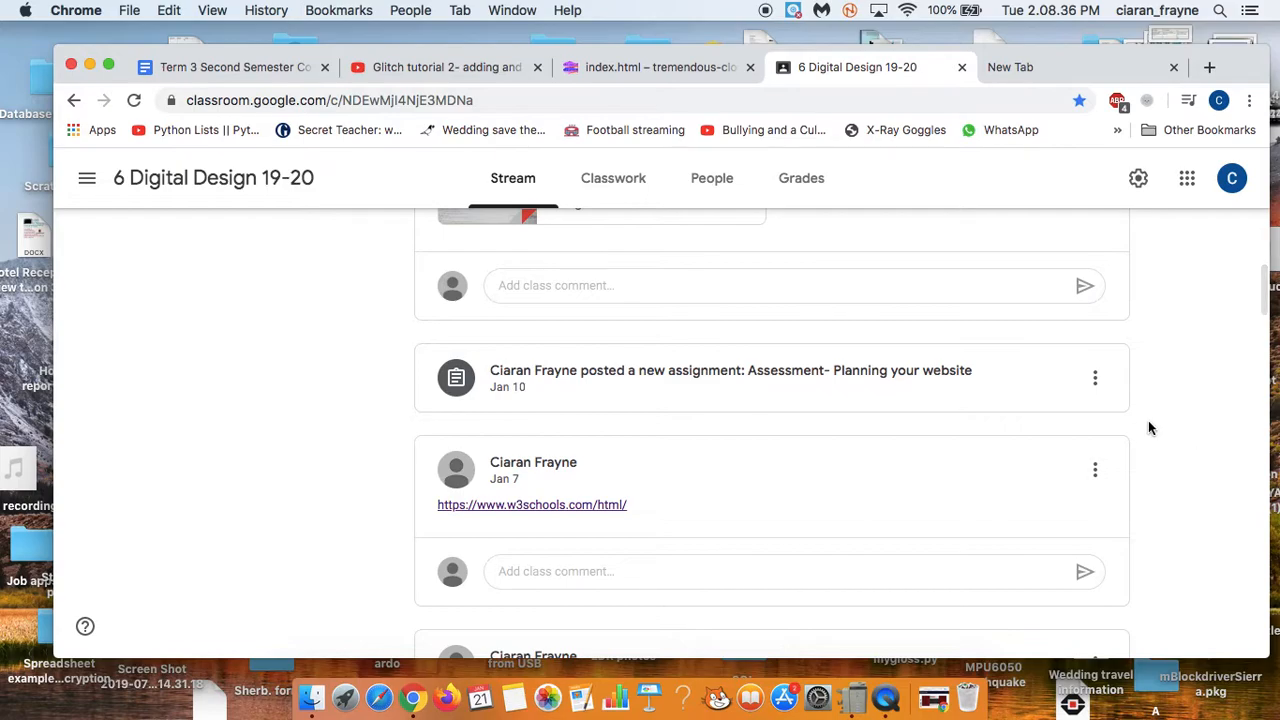
pyautogui.scroll(-3)
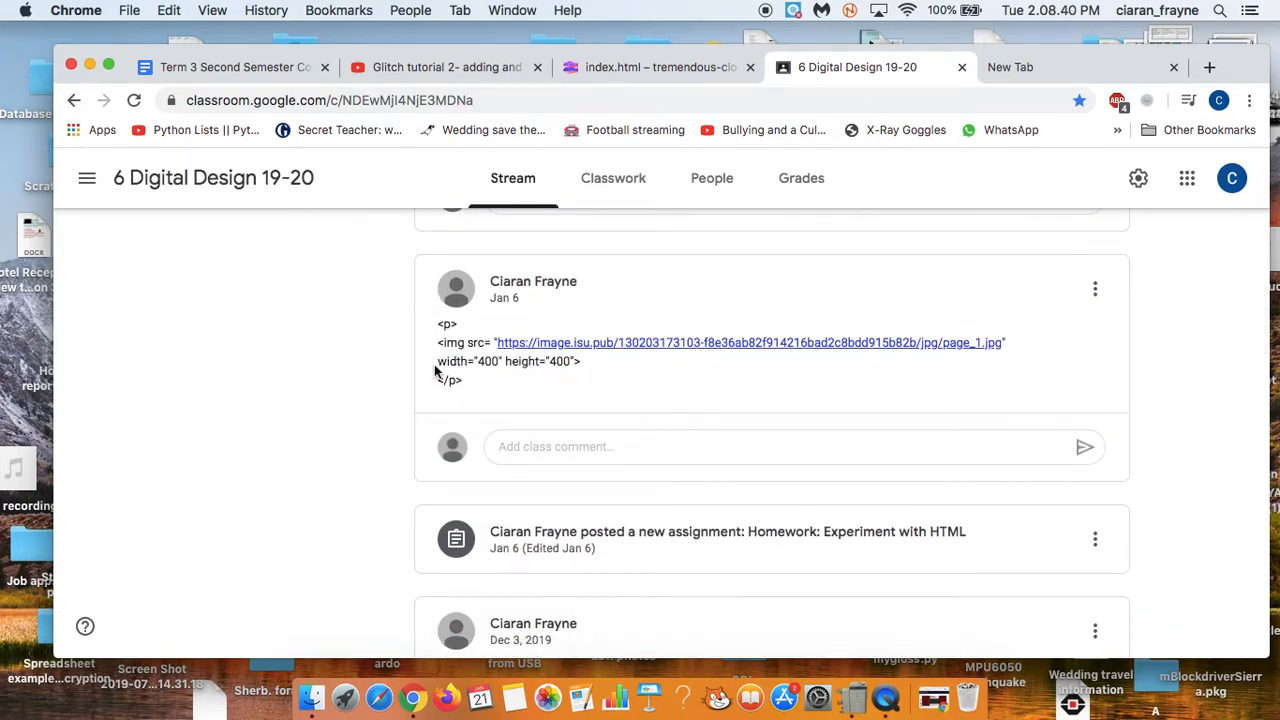
pyautogui.moveTo(436, 360); pyautogui.dragTo(578, 360)
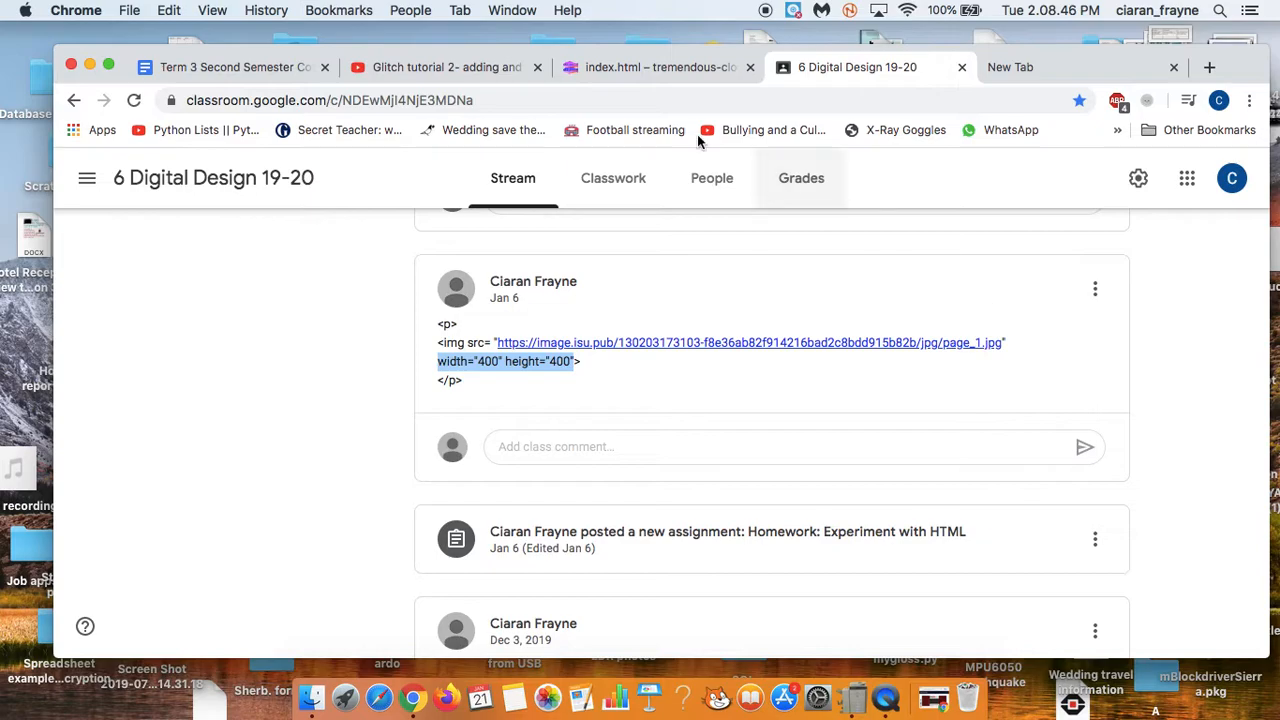
pyautogui.click(660, 68)
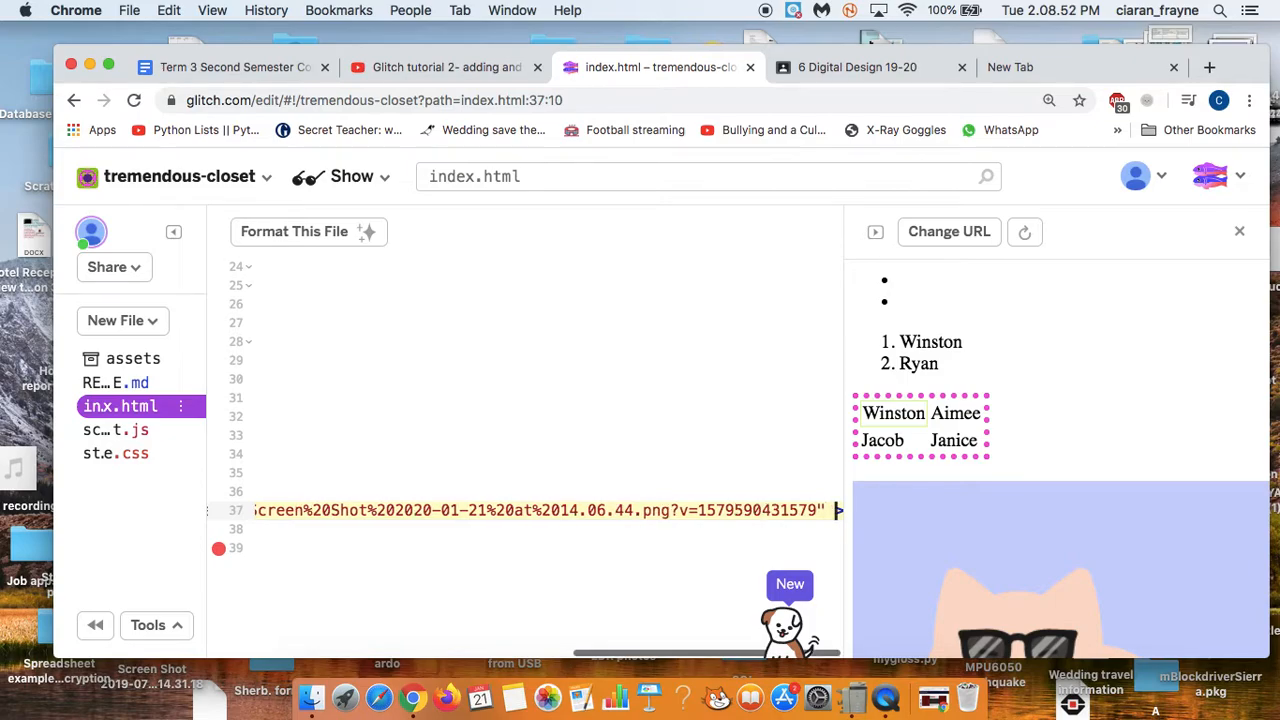
# Step: Add width="400" height="400" to the cat img tag, then change the width to 60
pyautogui.write('width="400" height="400"')
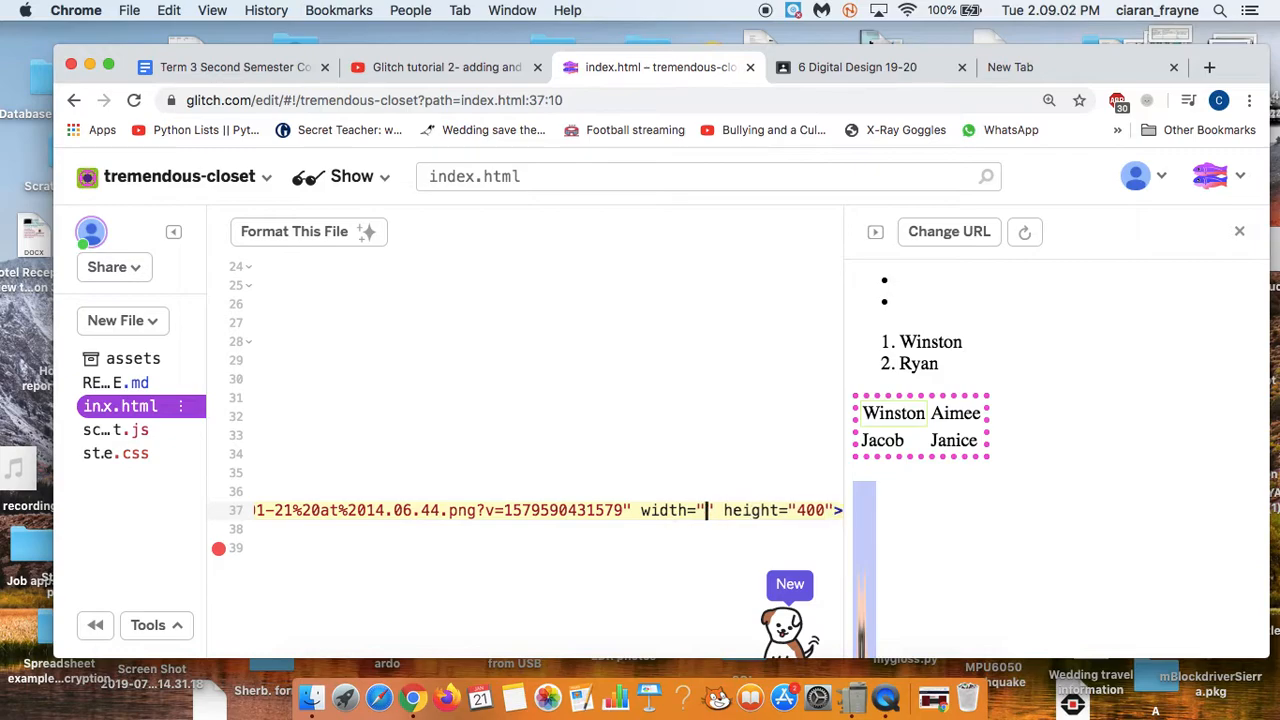
pyautogui.write('60')
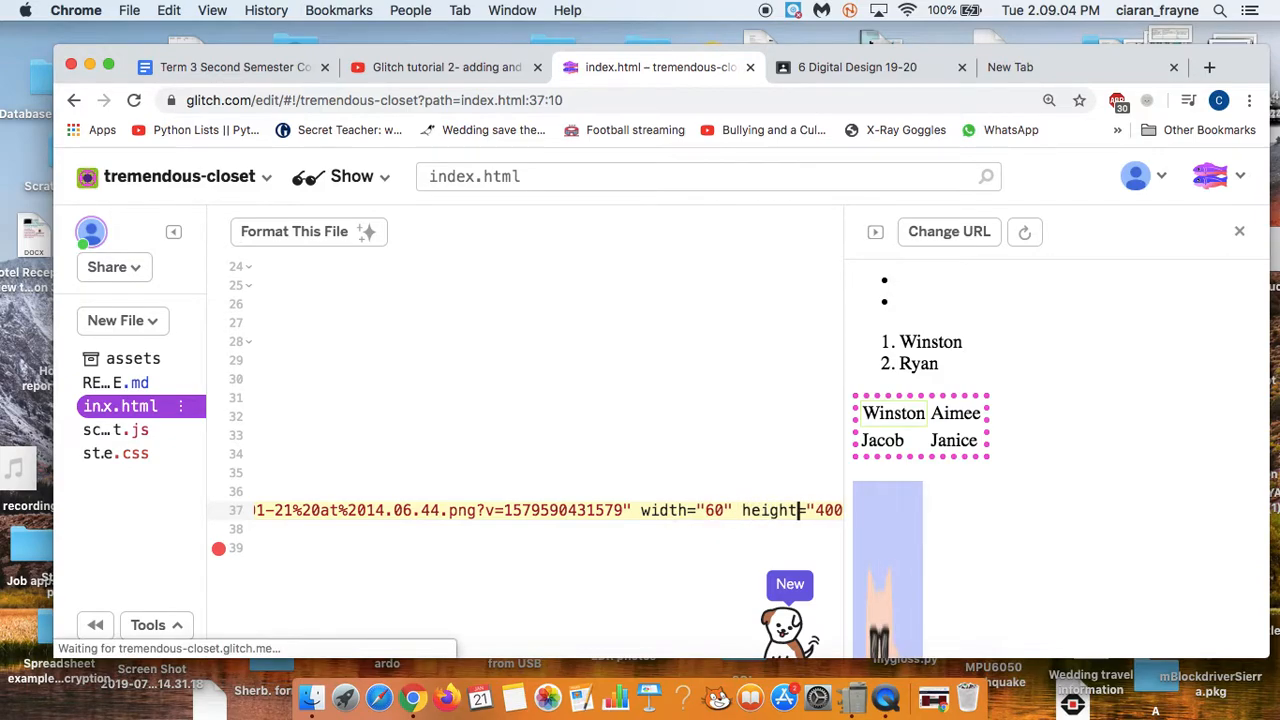